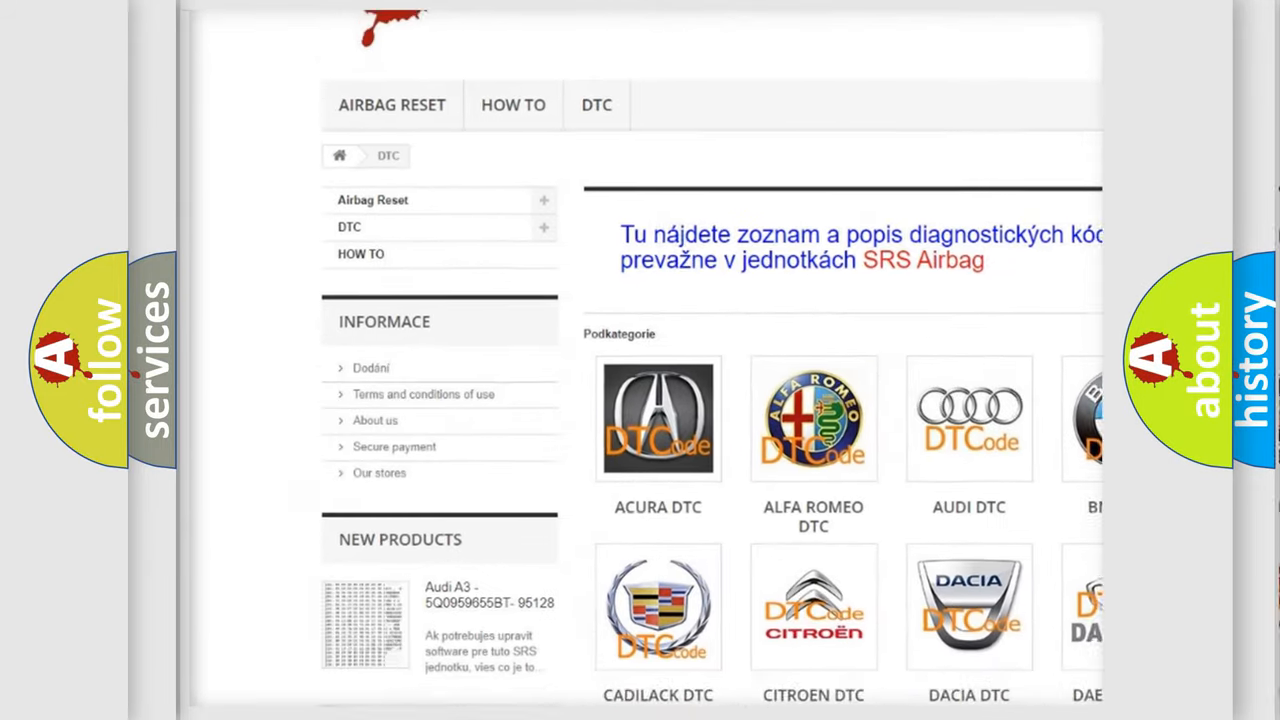
pyautogui.scroll(-3)
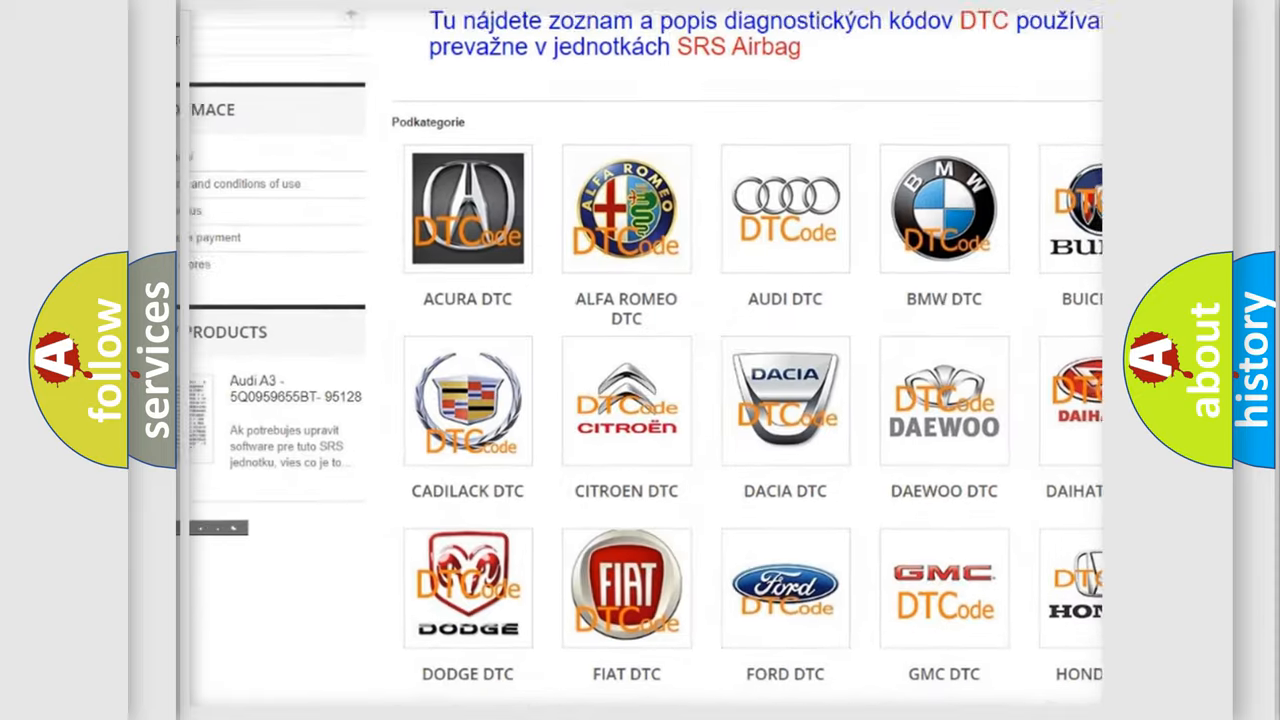
pyautogui.scroll(-3)
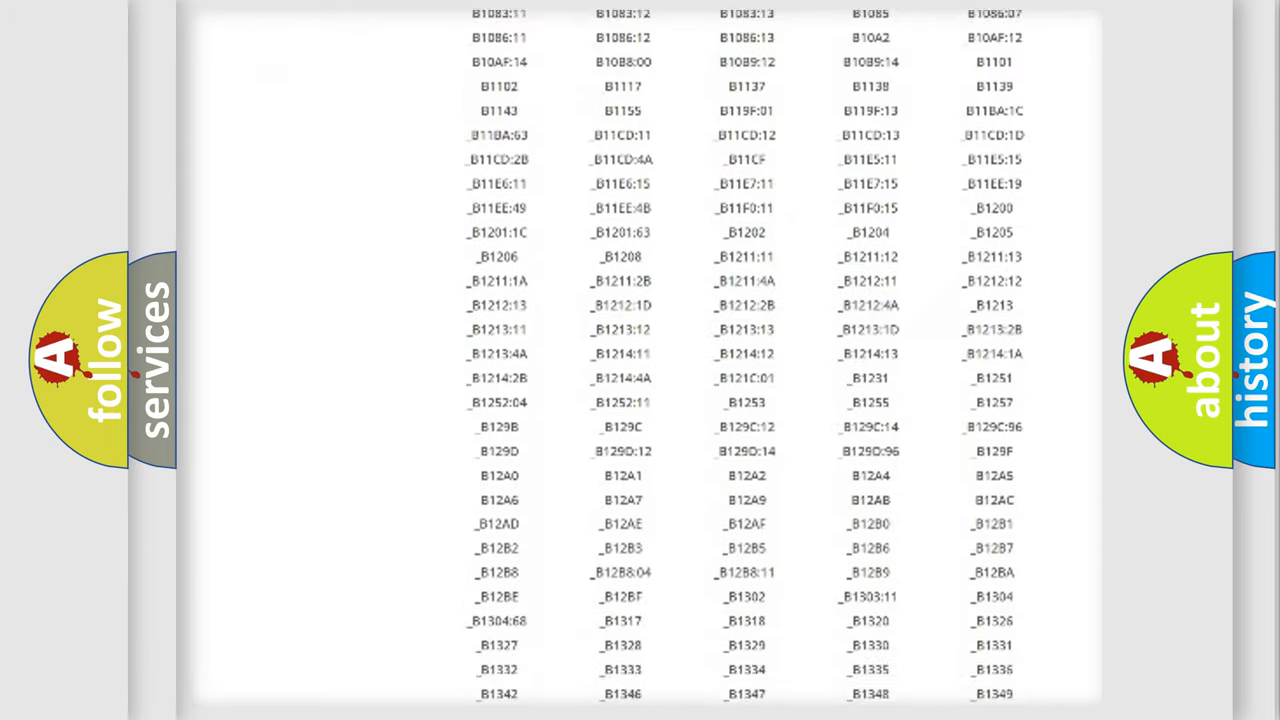
pyautogui.scroll(-3)
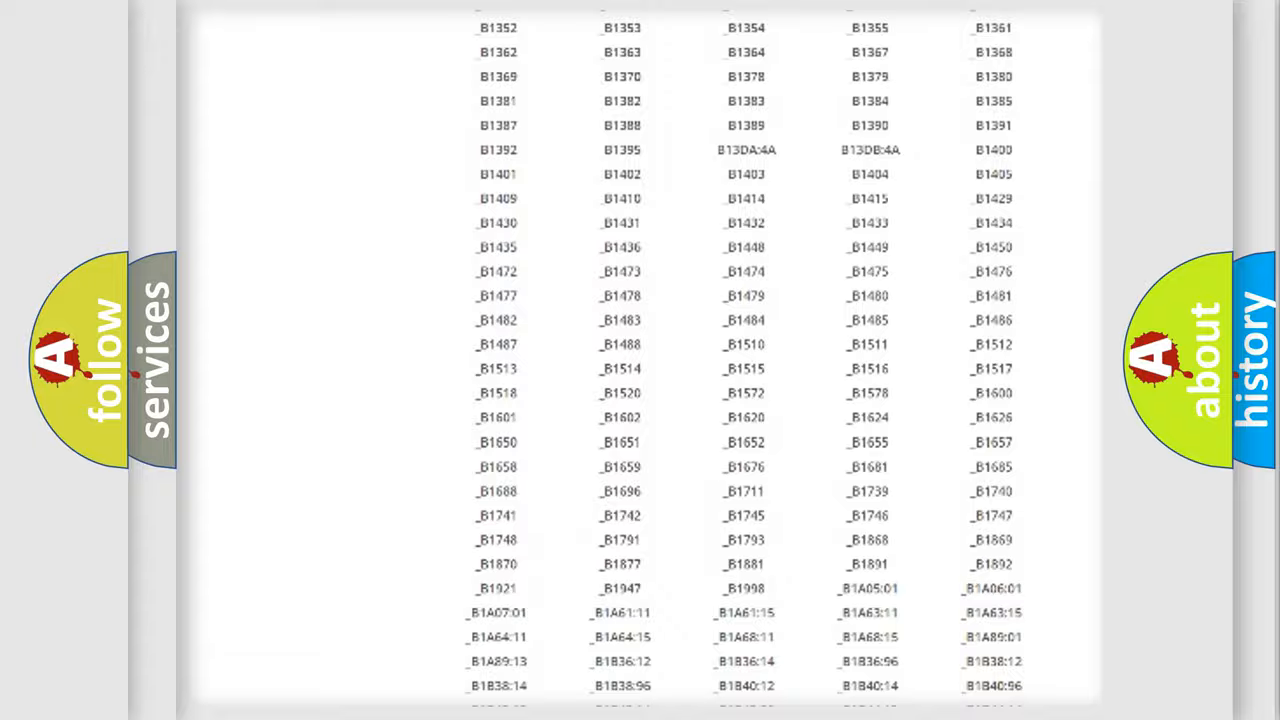